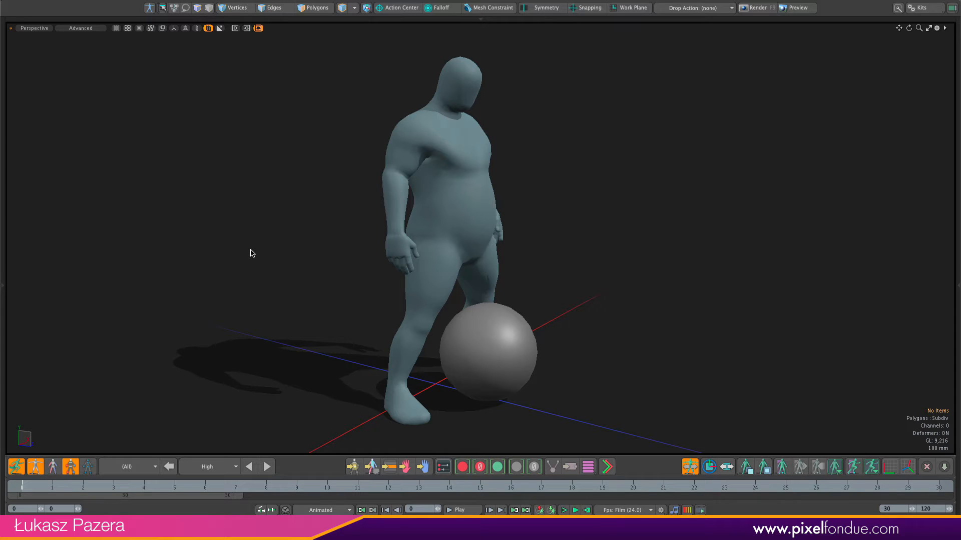
mouse_move(399, 332)
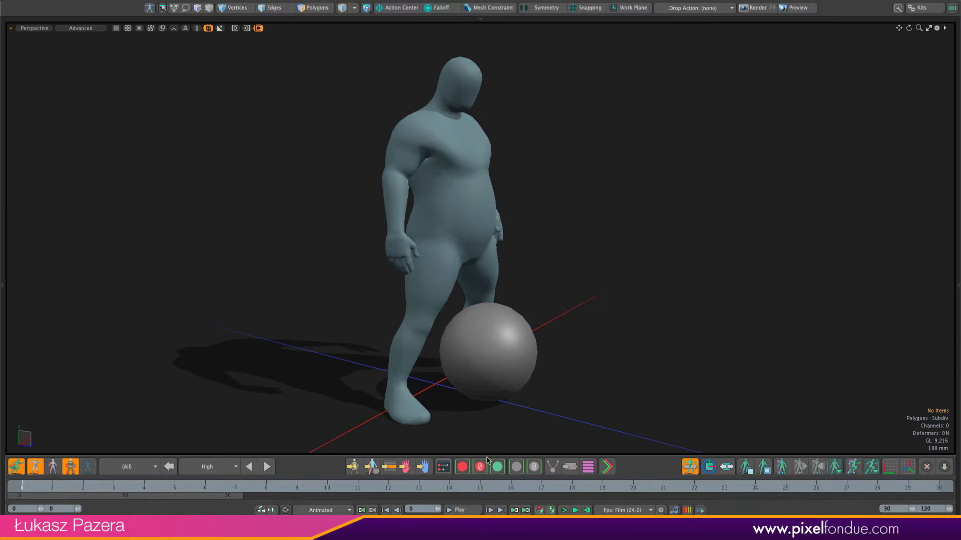
Step: Play back Bolo's existing crouch-and-reach animation, then stop playback
left_click(458, 509)
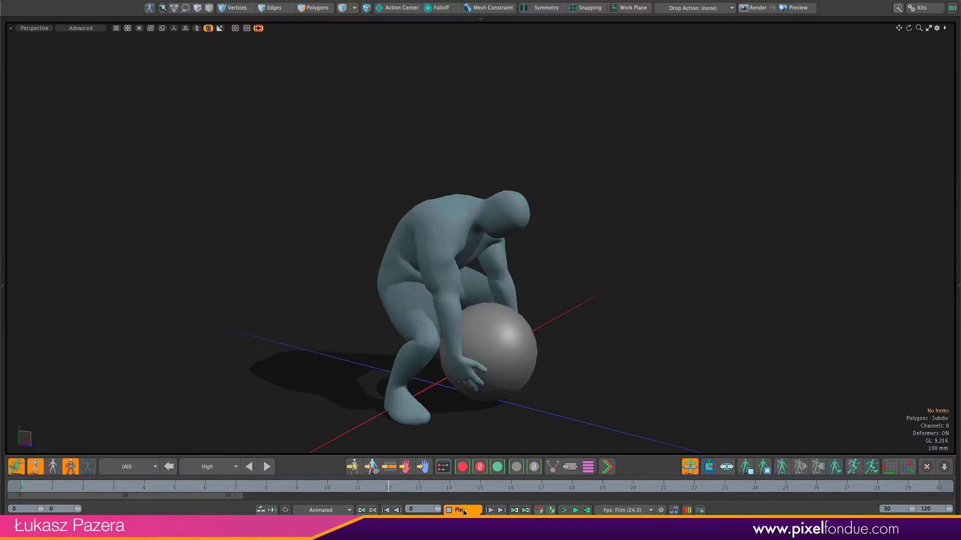
left_click(450, 509)
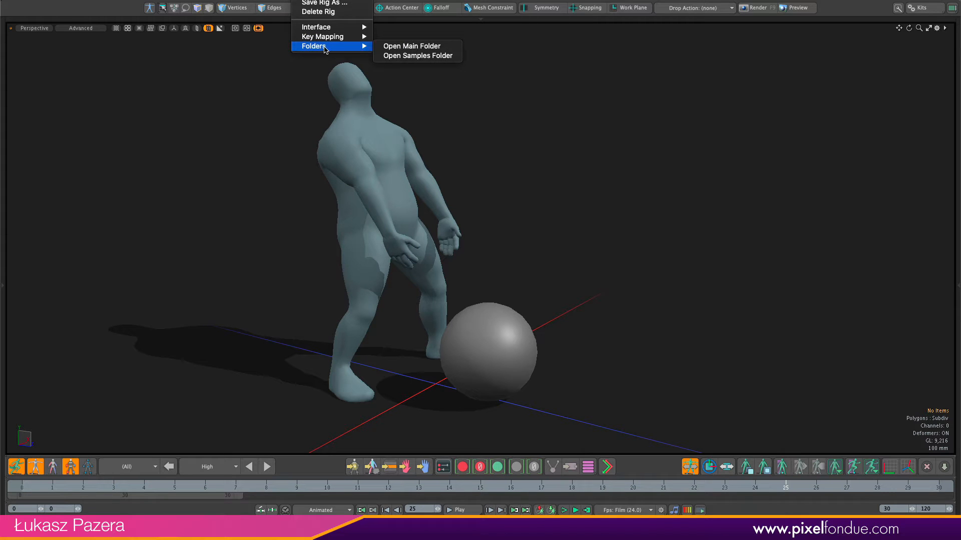
left_click(417, 56)
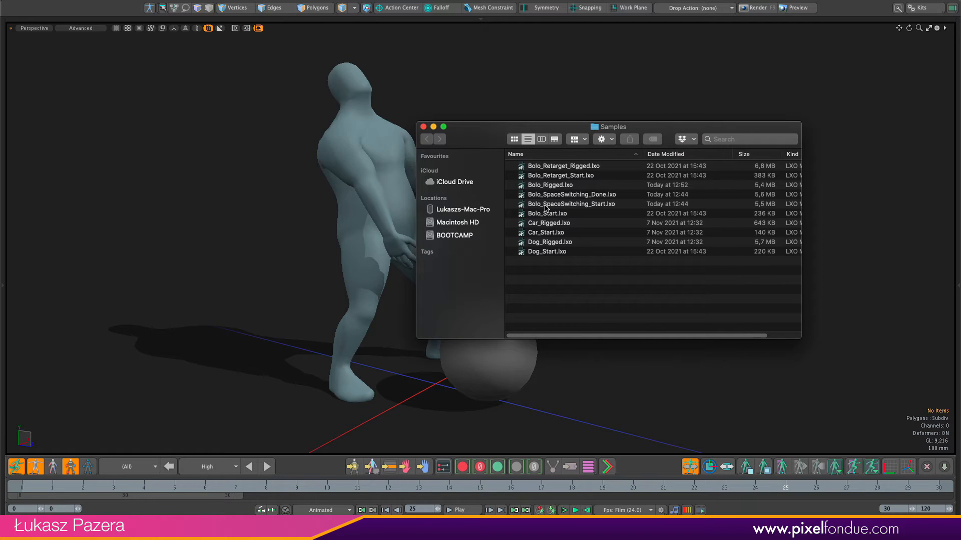
mouse_move(419, 137)
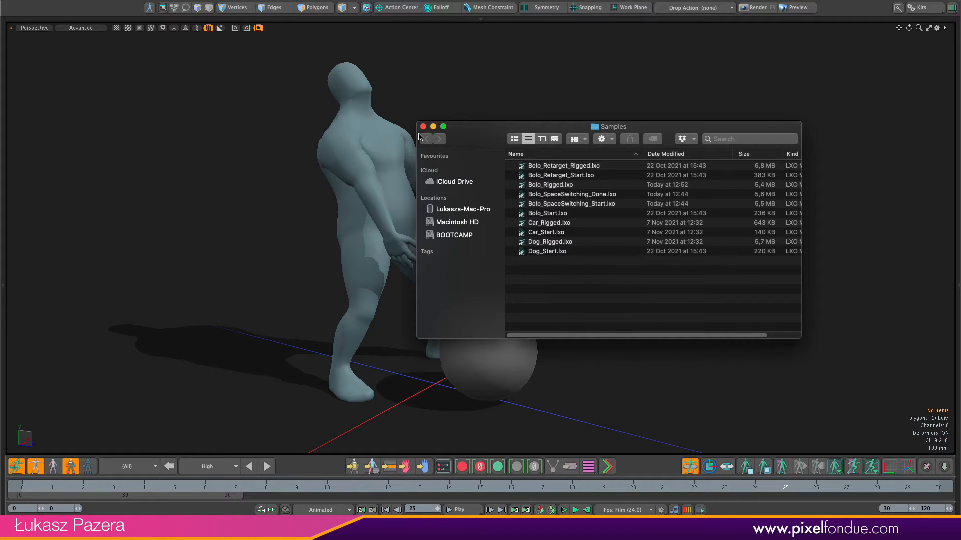
left_click(423, 128)
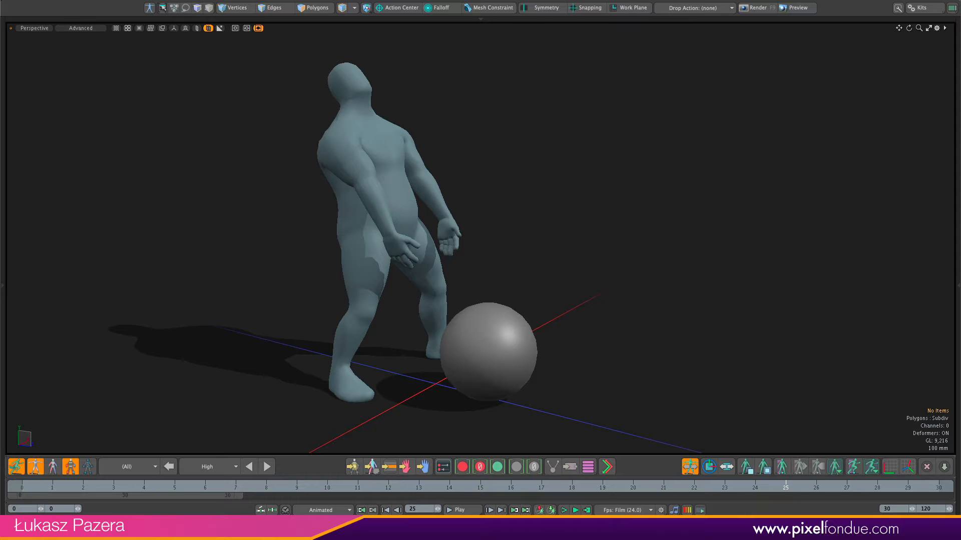
Step: Replay the animation to watch Bolo grab at the ball and stand up without it, then stop
left_click(456, 509)
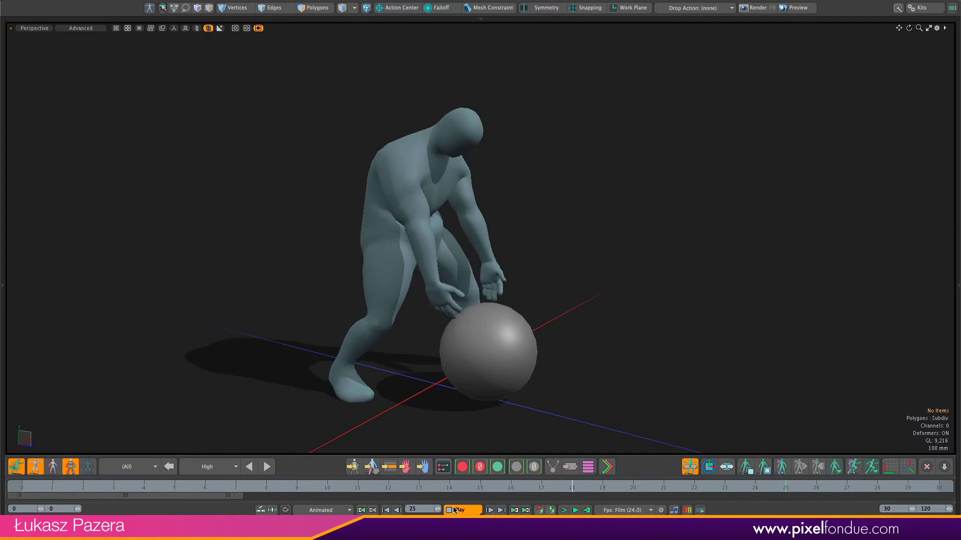
left_click(462, 509)
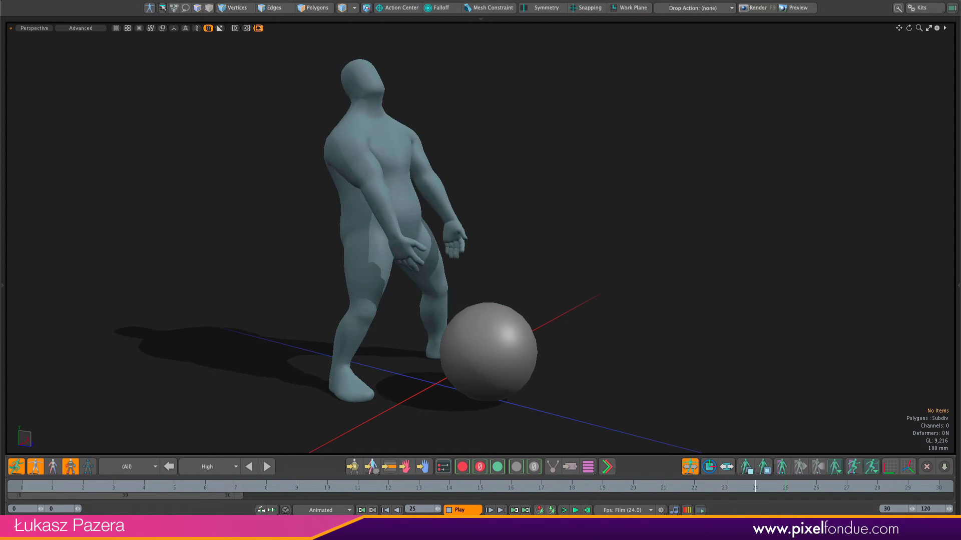
left_click(459, 511)
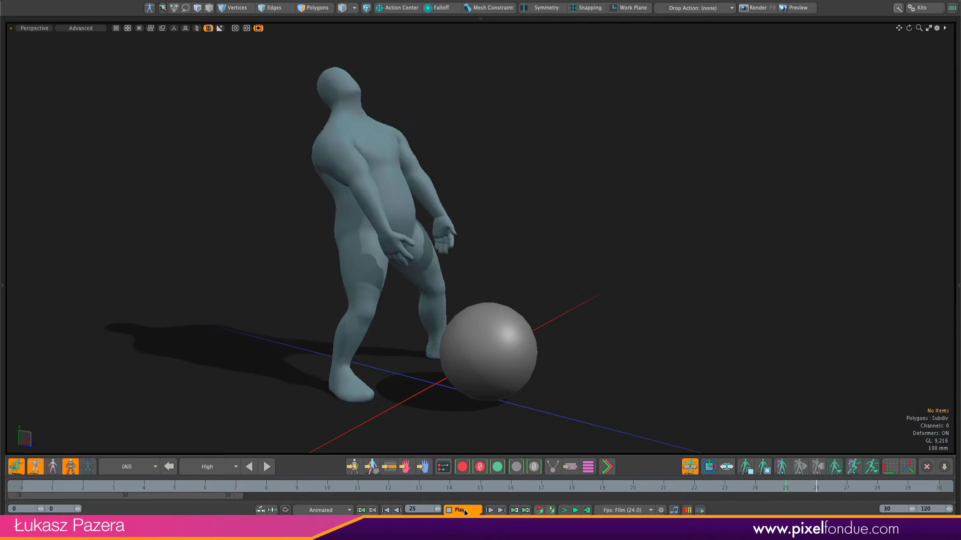
left_click(502, 346)
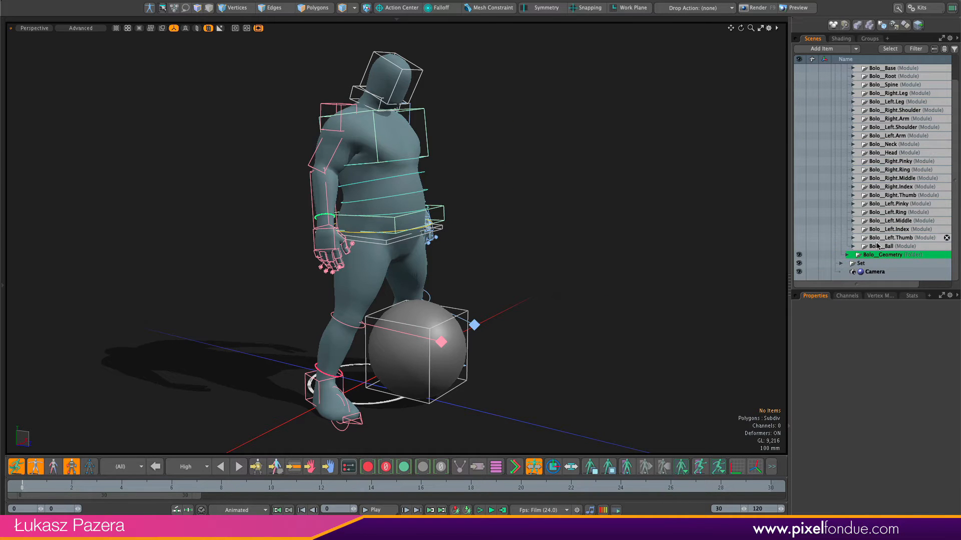
Step: Select the Bolo__Ball module, check Ball_Mesh under Rigid Meshes, and return to Animate
left_click(882, 246)
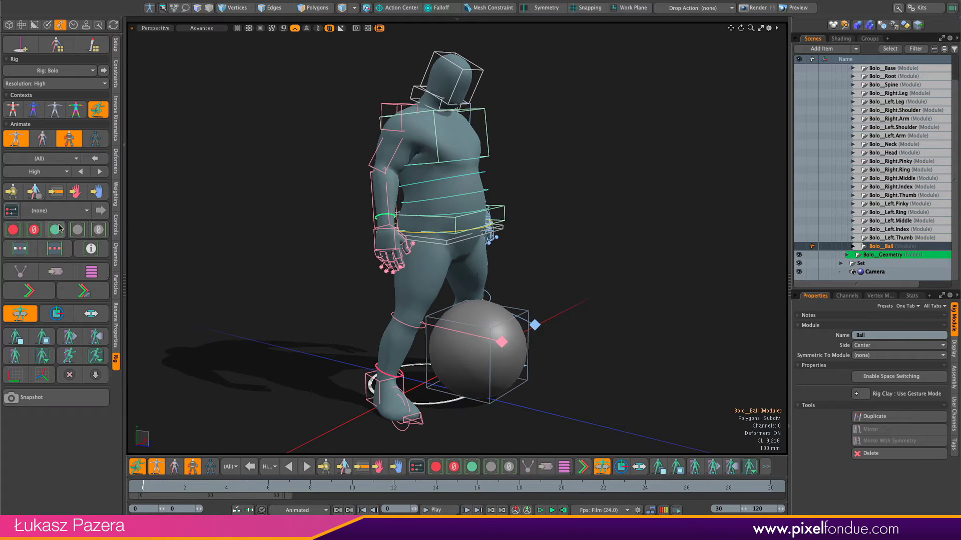
left_click(54, 109)
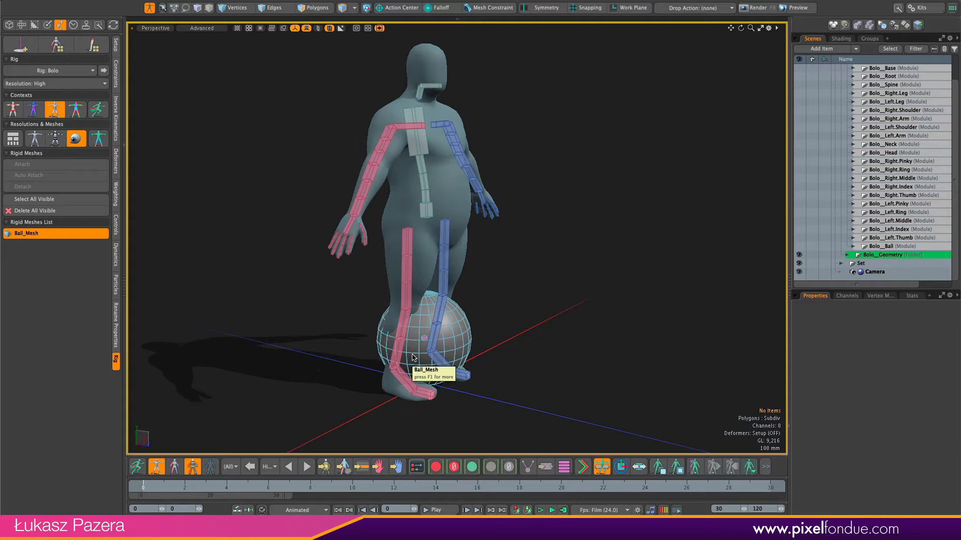
mouse_move(416, 339)
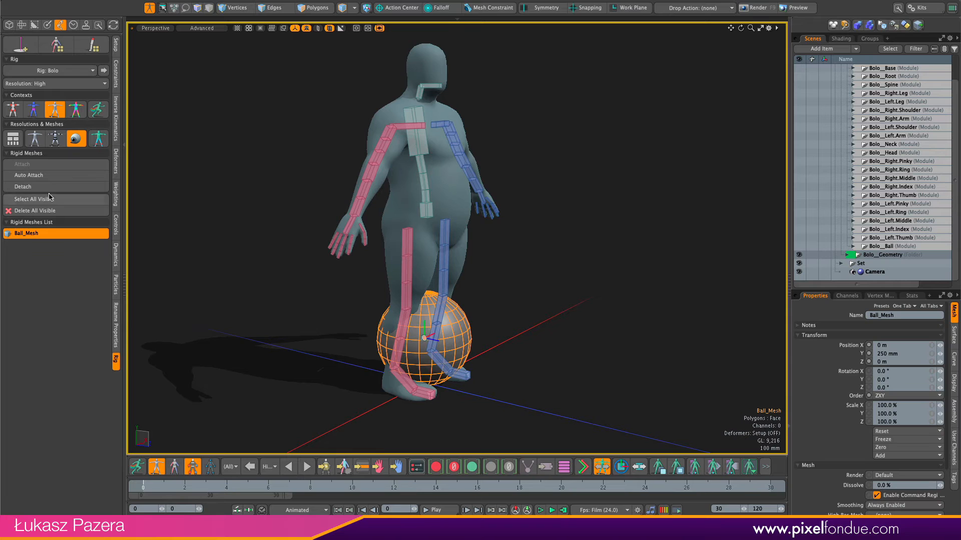
mouse_move(69, 292)
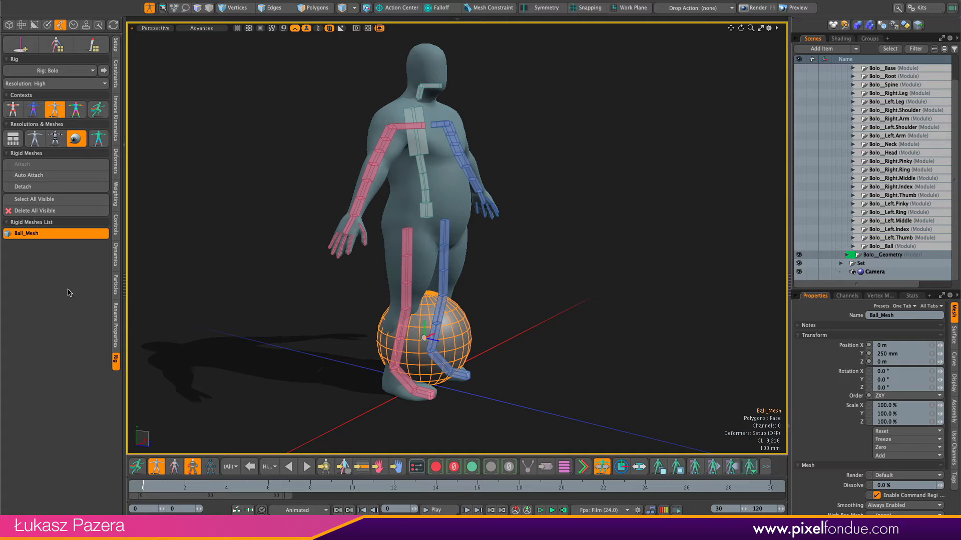
left_click(98, 109)
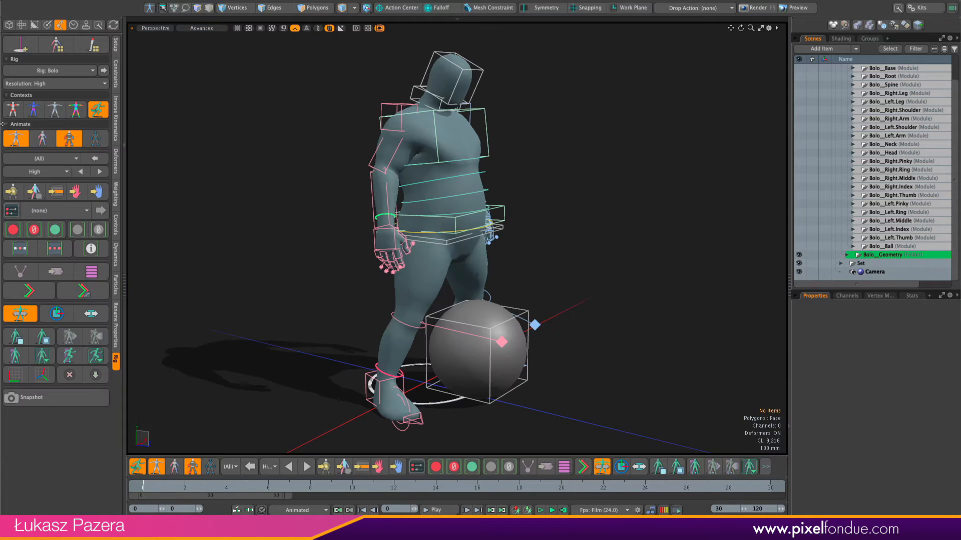
Step: In Assemble mode, enable space switching on the Ball module guide, then return to Animate
left_click(12, 109)
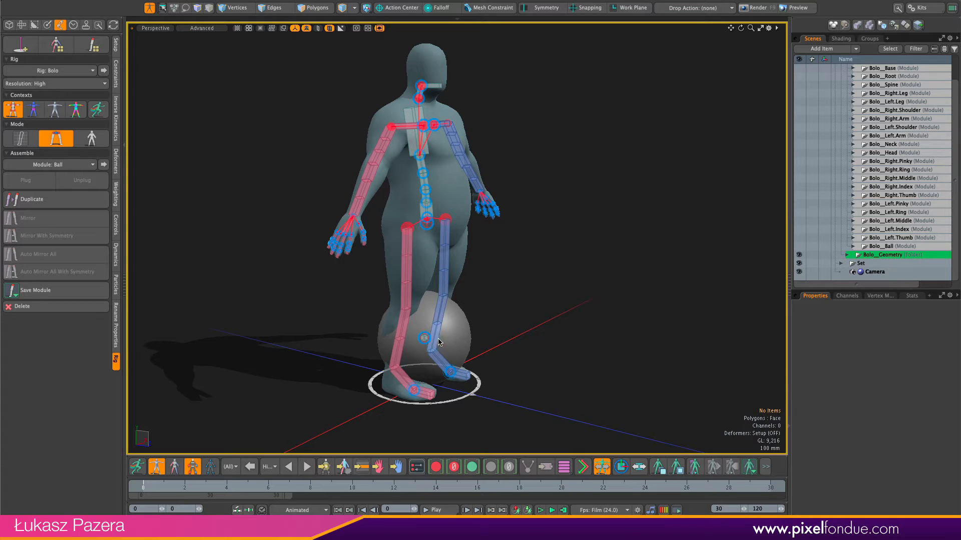
left_click(880, 247)
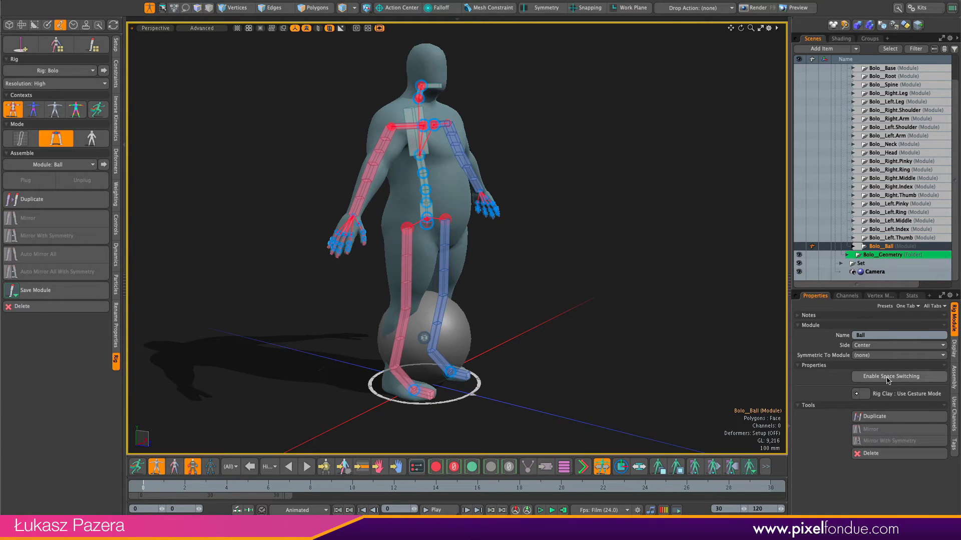
left_click(898, 377)
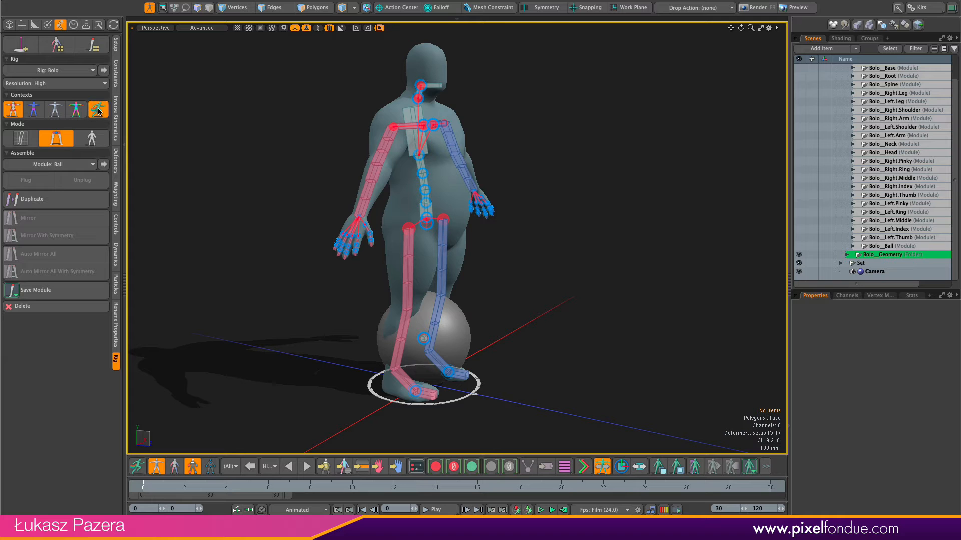
left_click(98, 109)
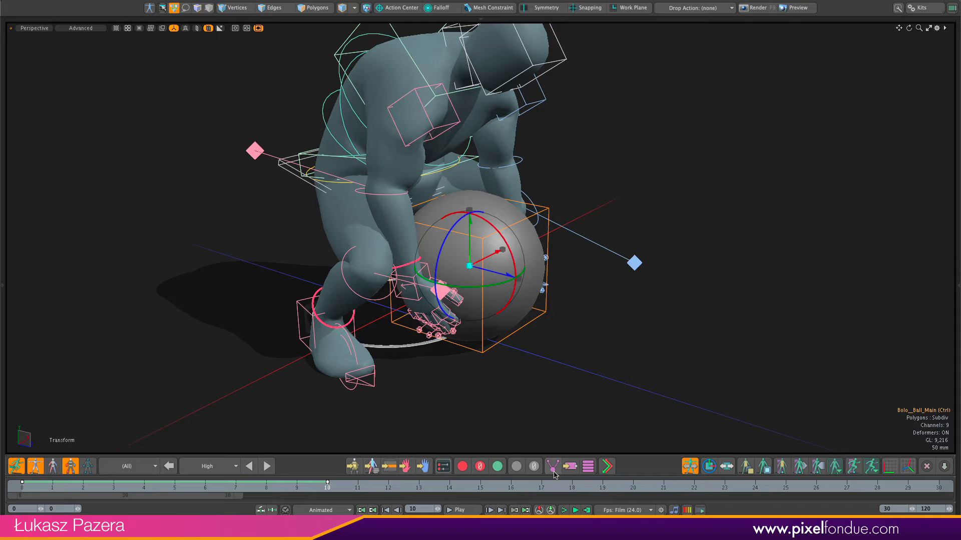
Step: Space-switch the Bolo__Ball_Main controller to the right-hand socket at frame 10
left_click(552, 466)
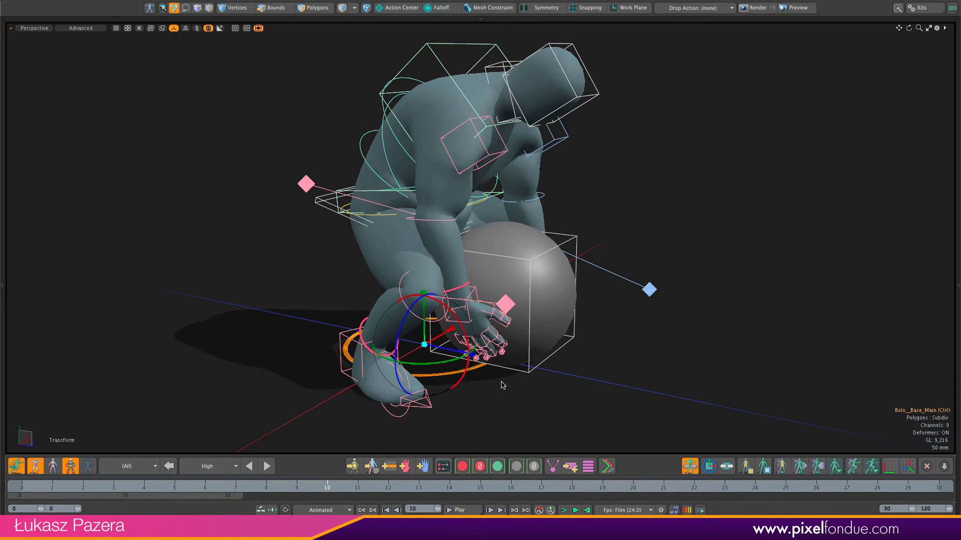
Step: Select the right and left hand IK controllers and space-switch them to the body
left_click(271, 7)
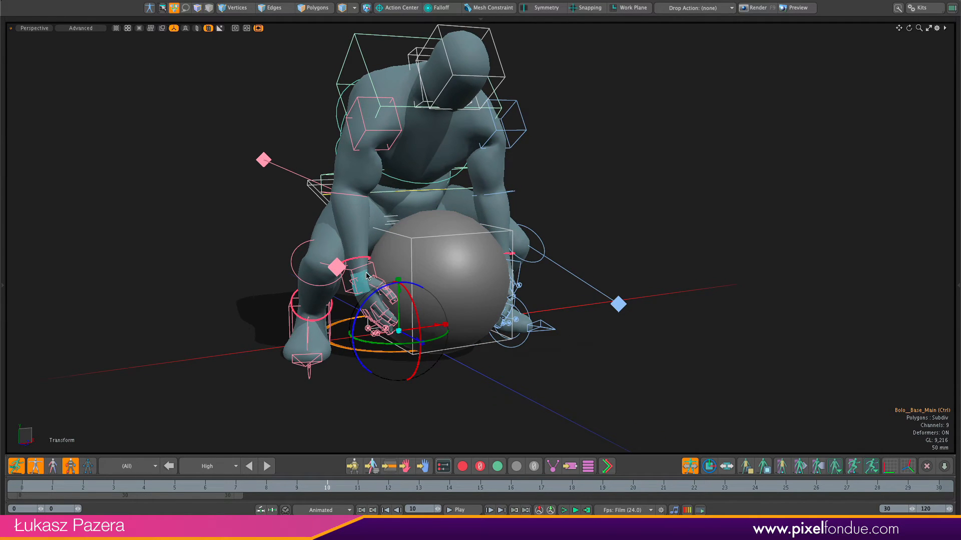
left_click(467, 415)
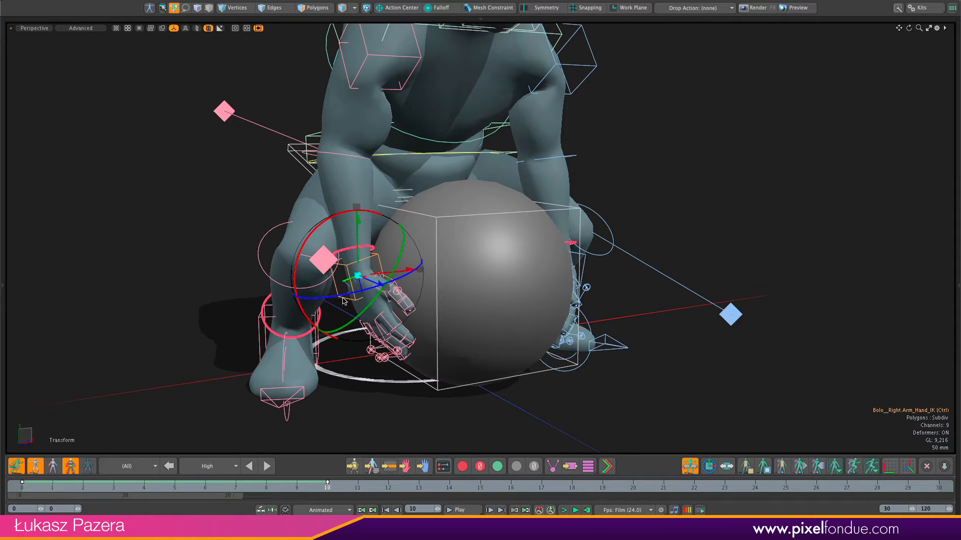
left_click(472, 300)
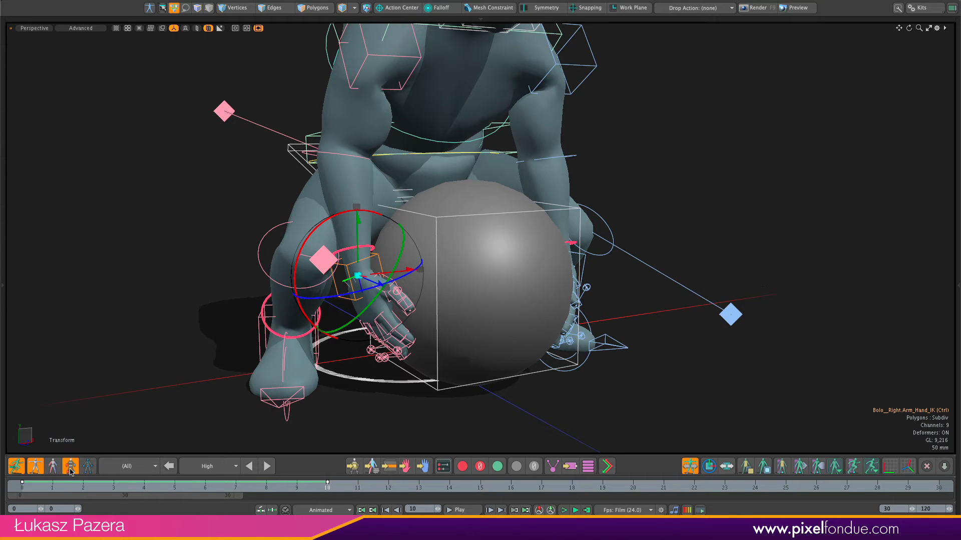
left_click(70, 467)
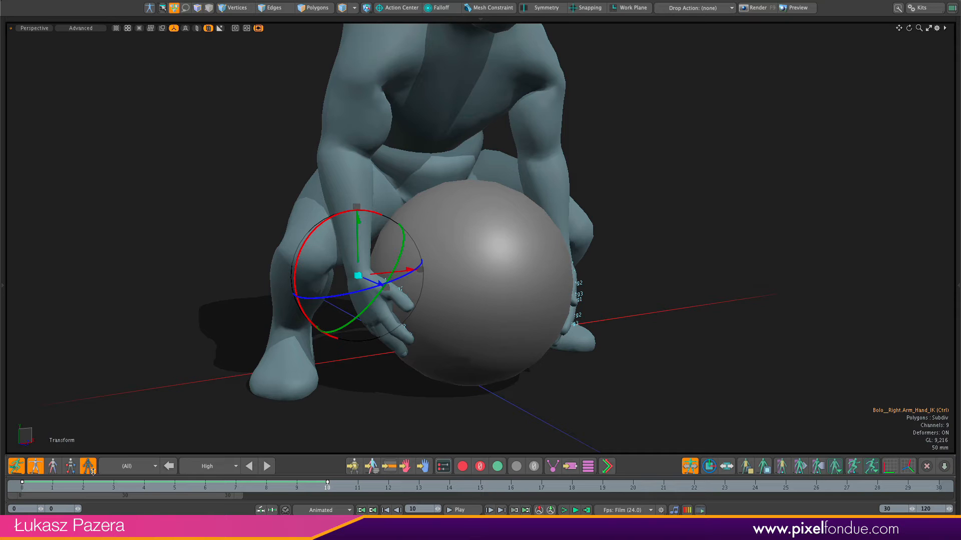
left_click(186, 28)
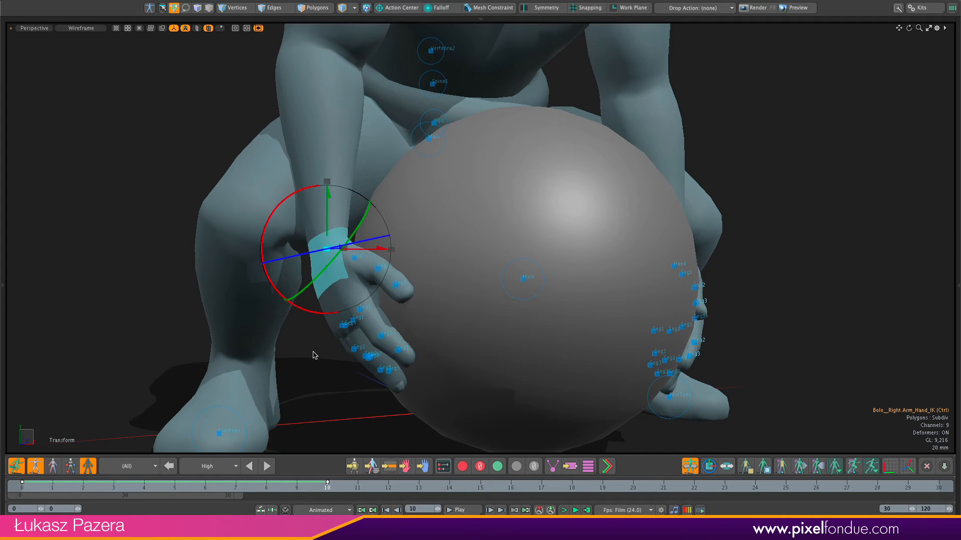
left_click(313, 356)
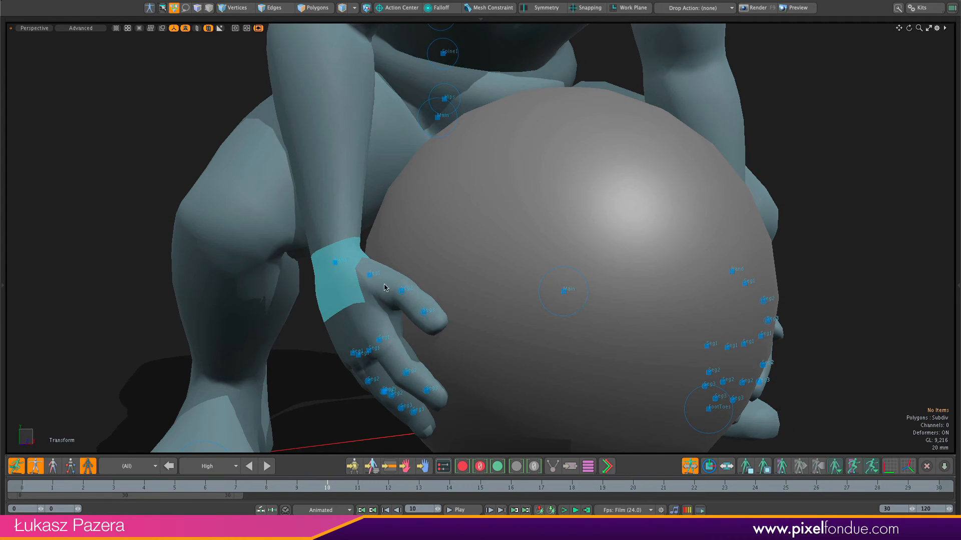
left_click(563, 288)
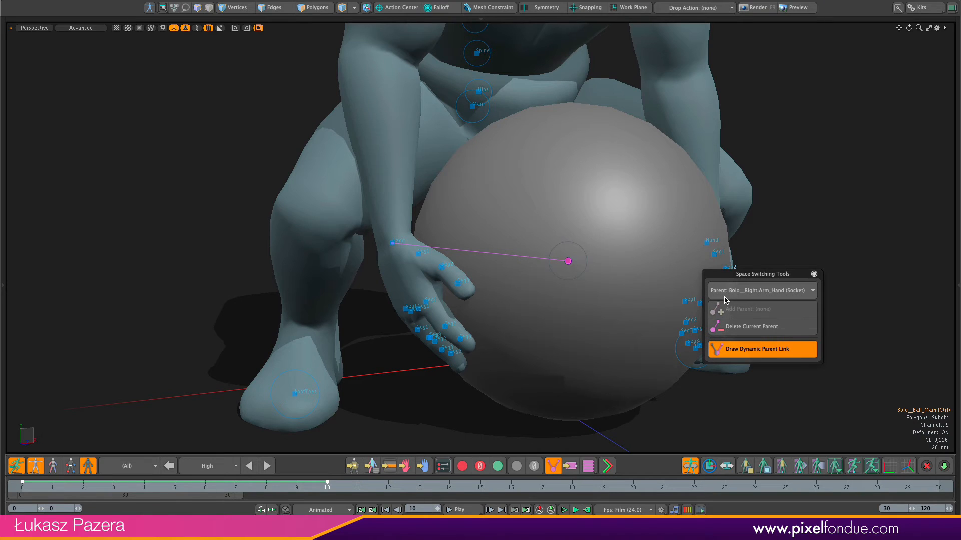
mouse_move(790, 296)
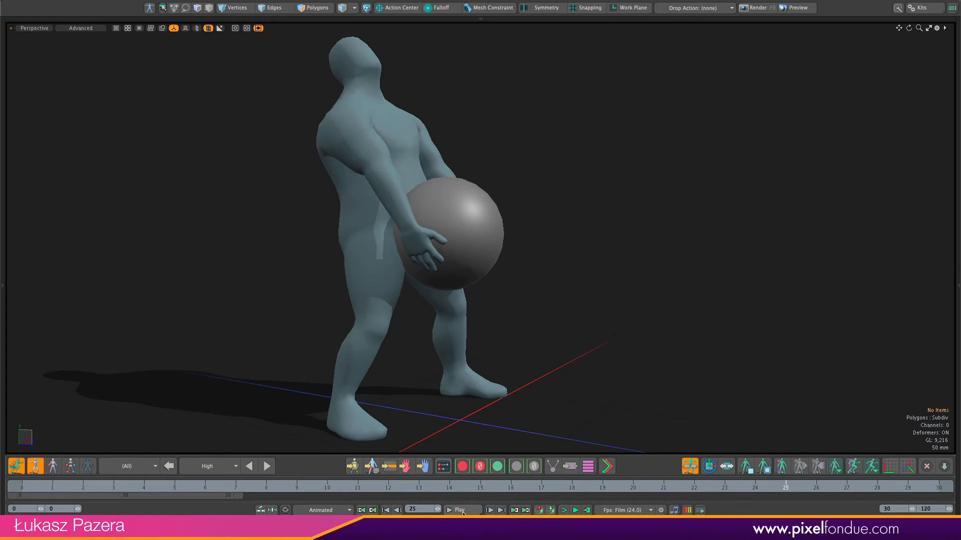
Step: Play the animation to confirm the ball now rises with Bolo's right hand
left_click(461, 509)
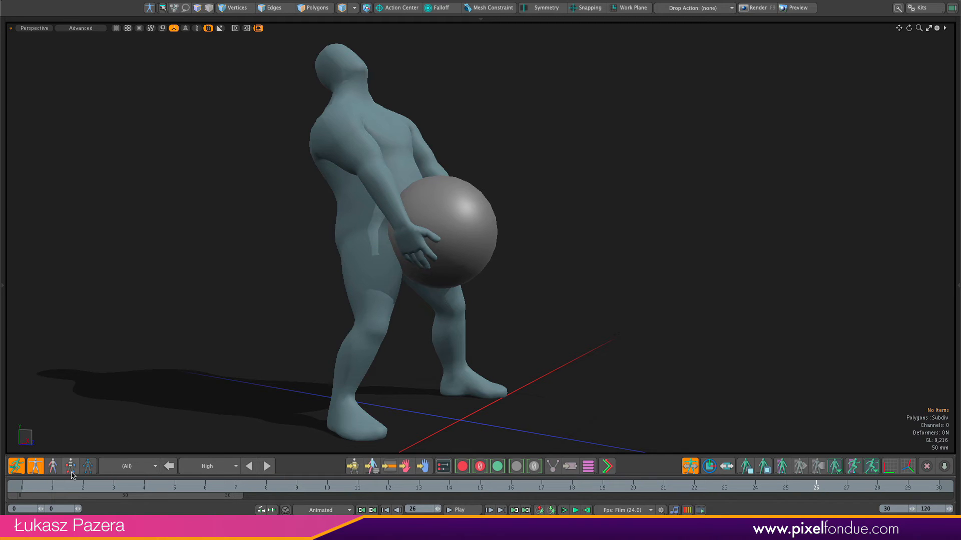
Step: Show the rig controls, scrub back to the crouching frame 10 and select Bolo__Root_Main
left_click(70, 465)
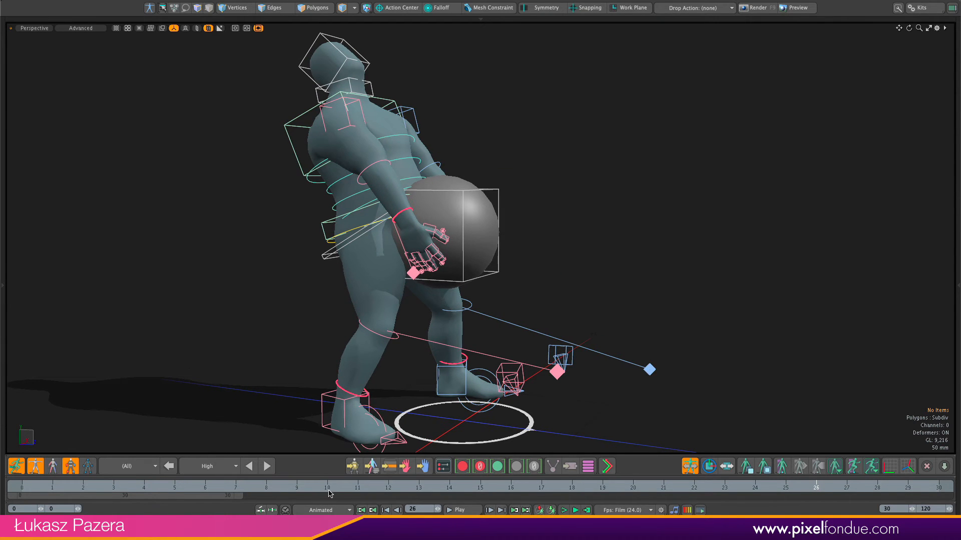
left_click(228, 496)
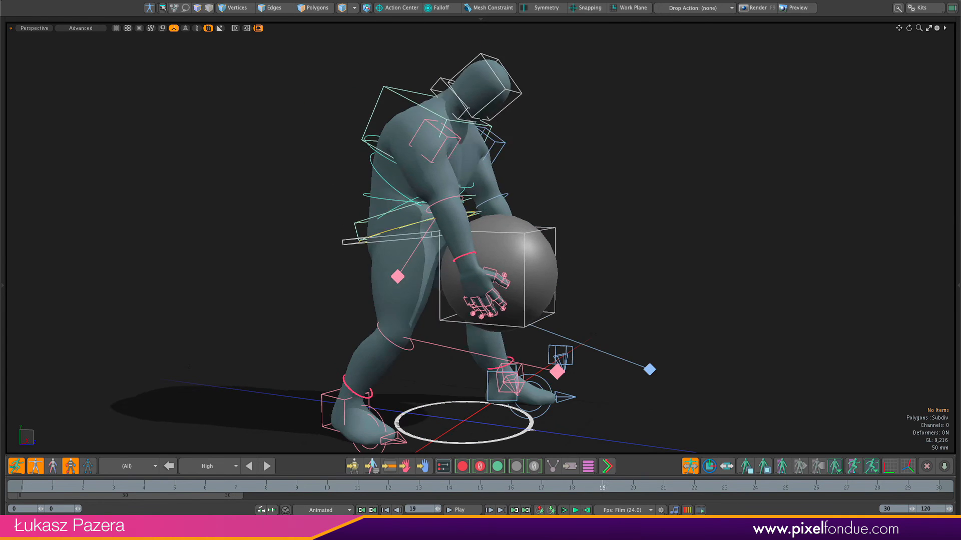
left_click(249, 467)
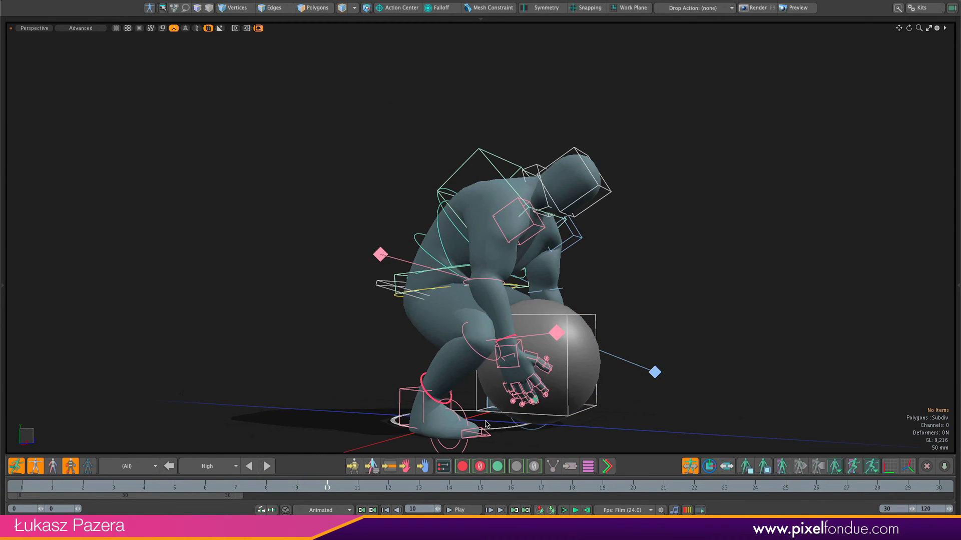
left_click(266, 495)
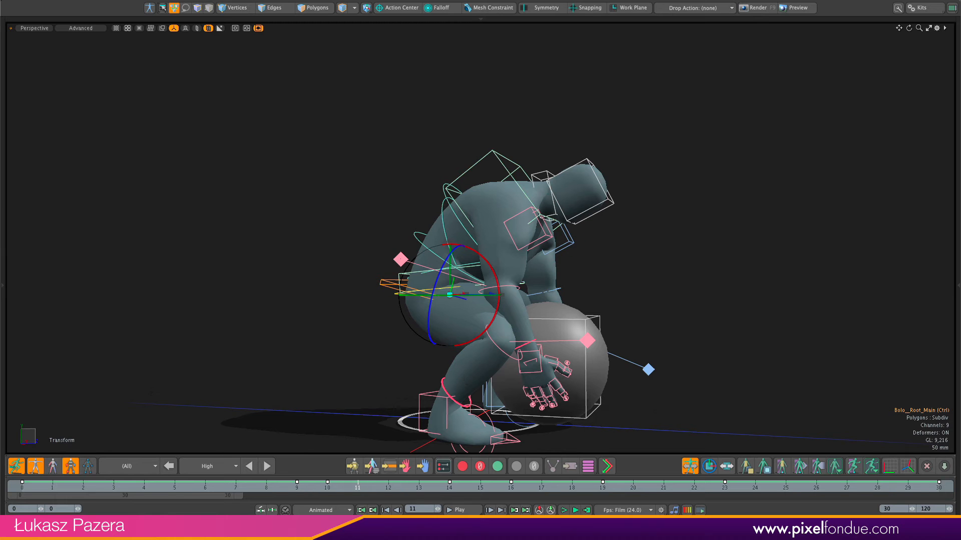
Step: Select Bolo__Right_Arm_Hand_IK and link its parent space to the body
left_click(266, 466)
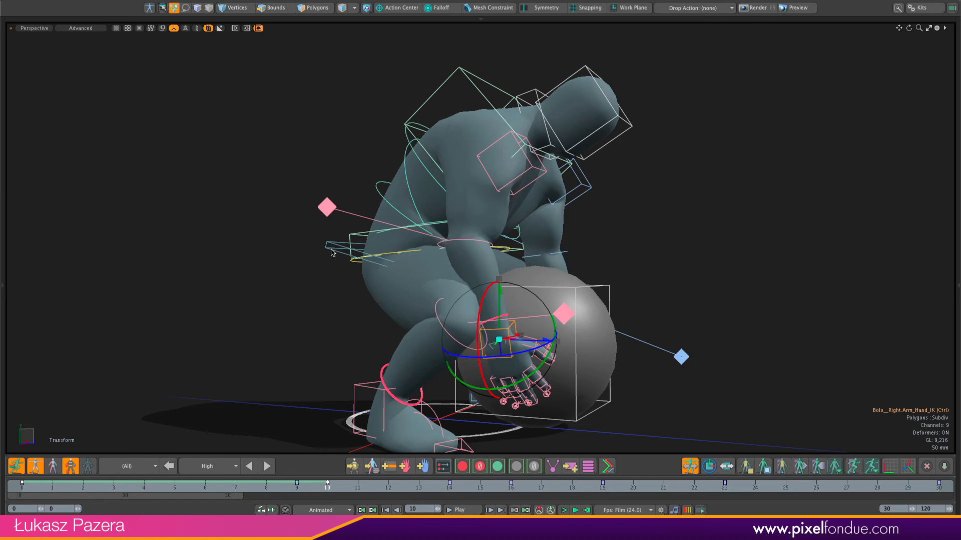
left_click(271, 7)
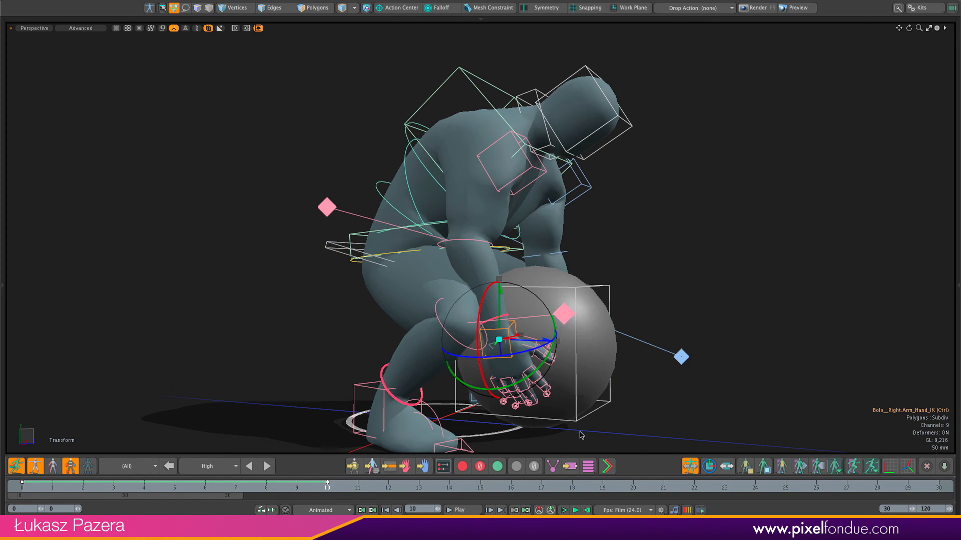
mouse_move(552, 467)
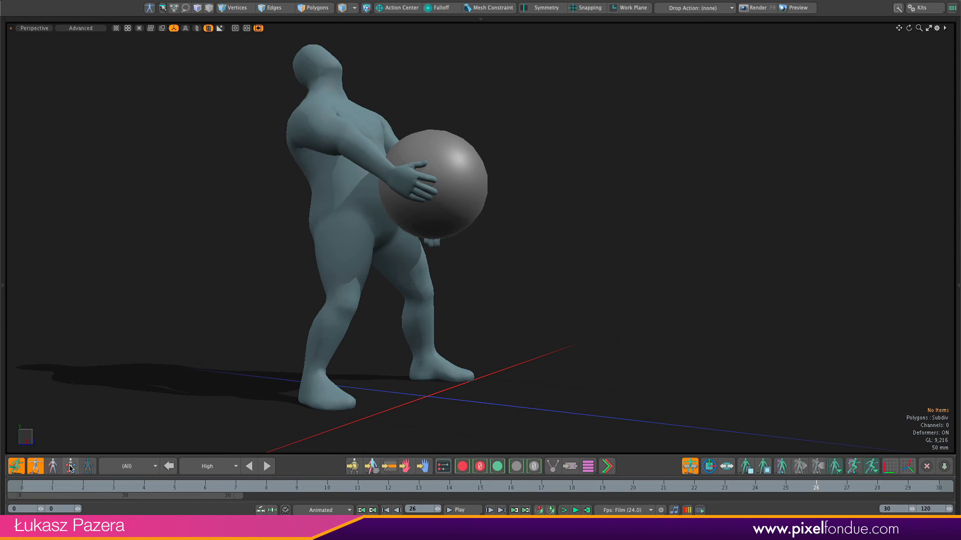
Step: Show the rig controls again and return to frame 10 to select Bolo__Left_Arm_Hand_IK
left_click(70, 466)
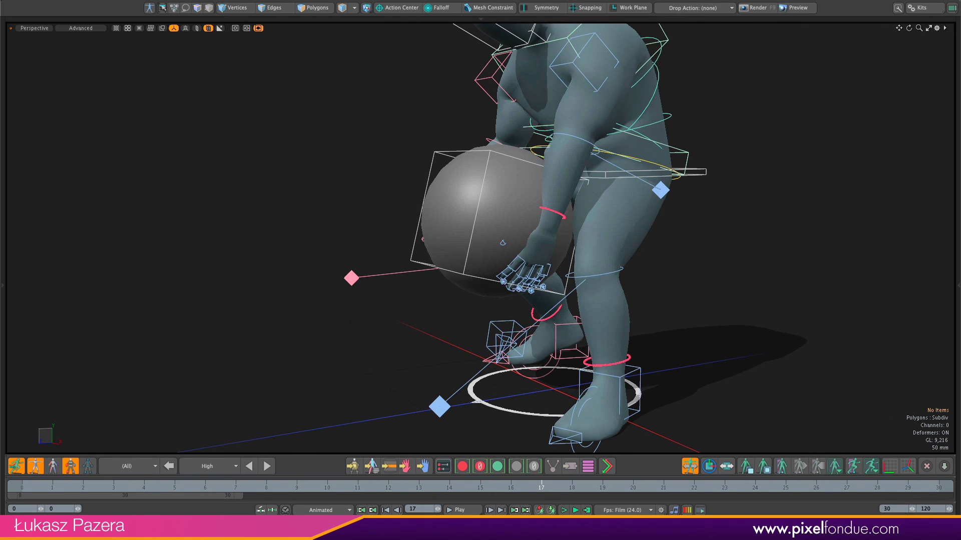
left_click(326, 487)
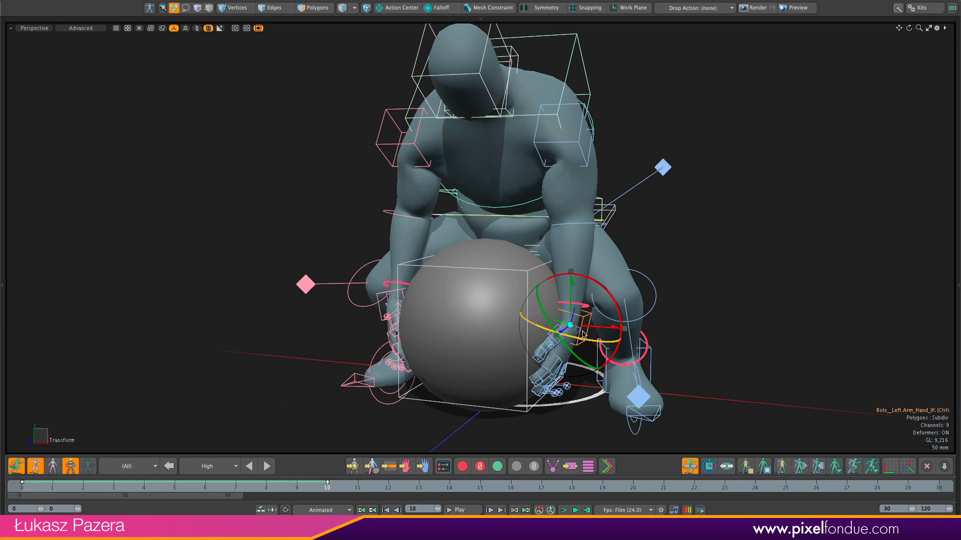
Step: Space-switch Bolo__Left_Arm_Hand_IK to follow the body, return to frame 0 and hide the rig controls
left_click(551, 465)
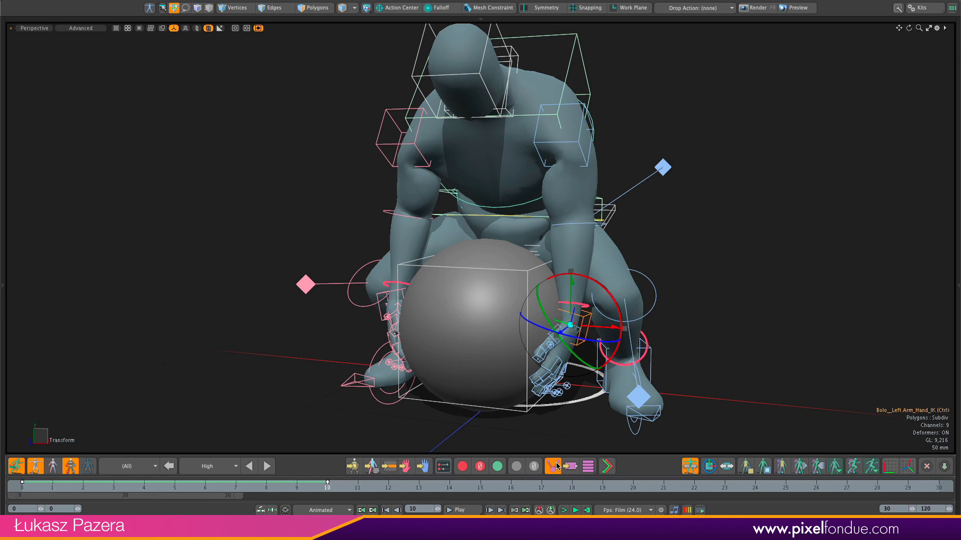
left_click(552, 467)
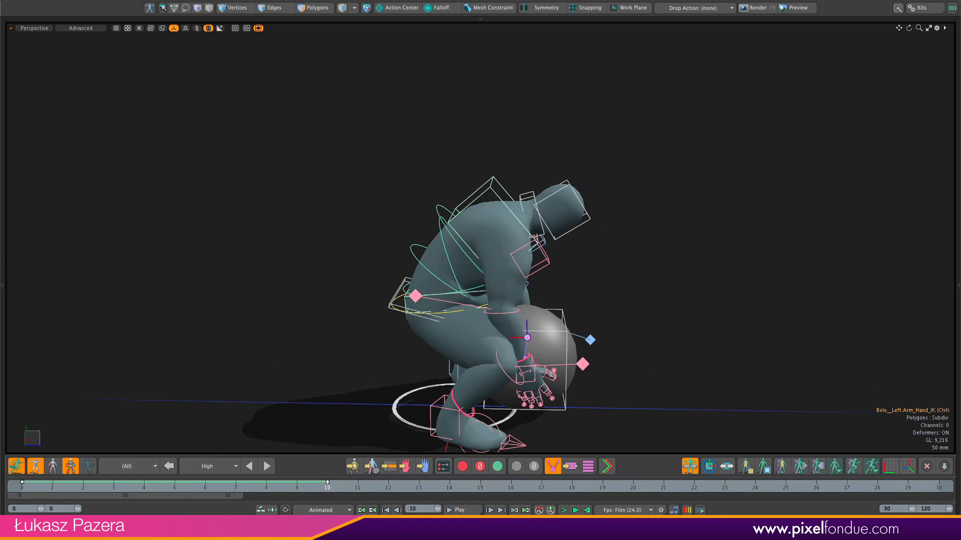
left_click(384, 510)
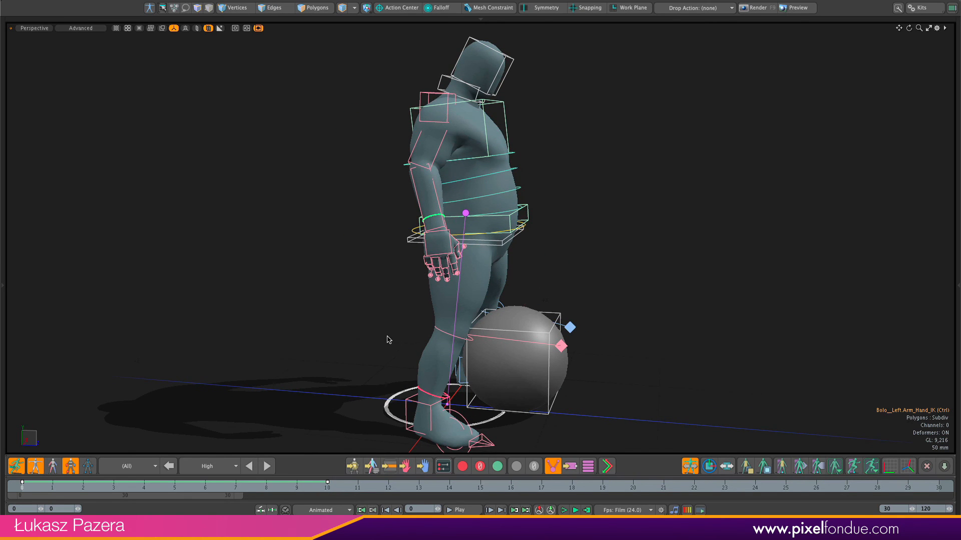
mouse_move(664, 314)
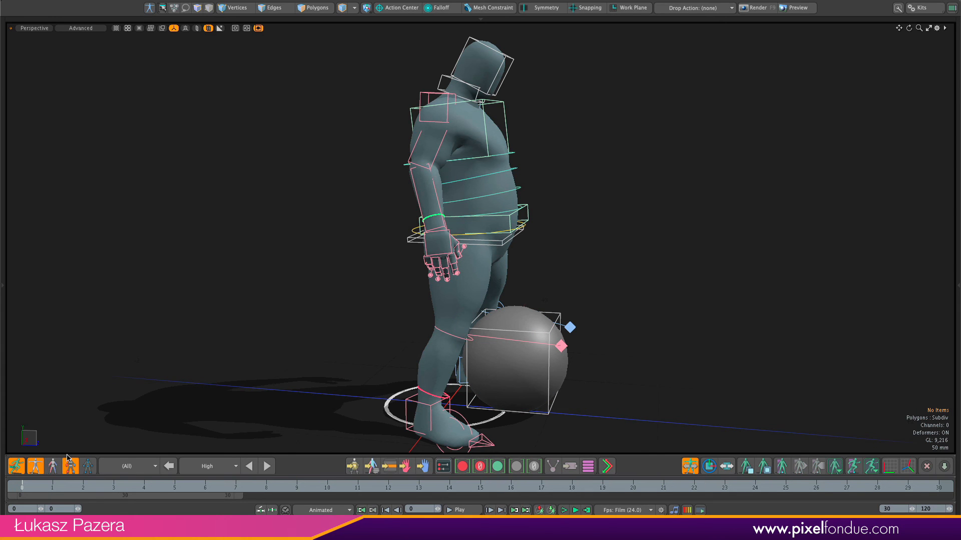
left_click(457, 510)
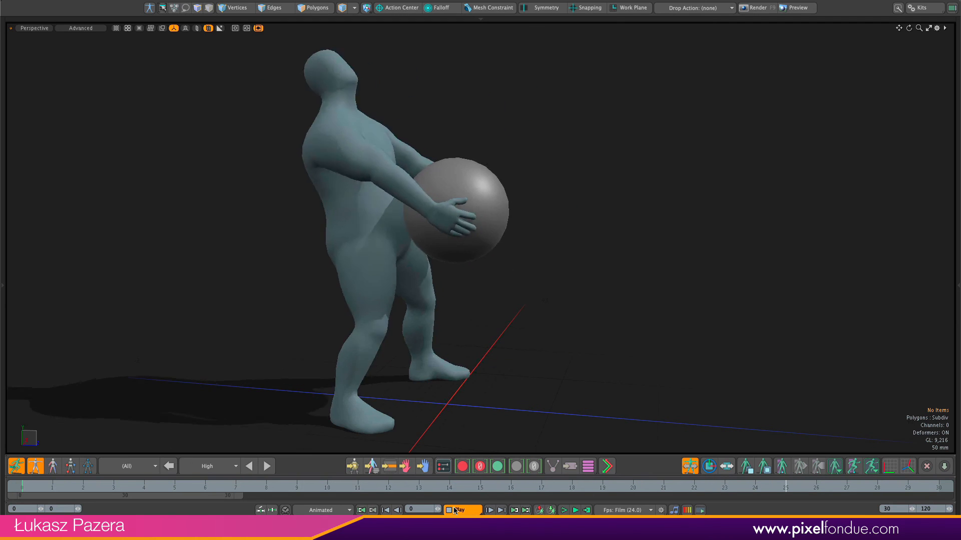
Step: Play and restart the lift so Bolo crouches and raises the ball in both hands
left_click(462, 509)
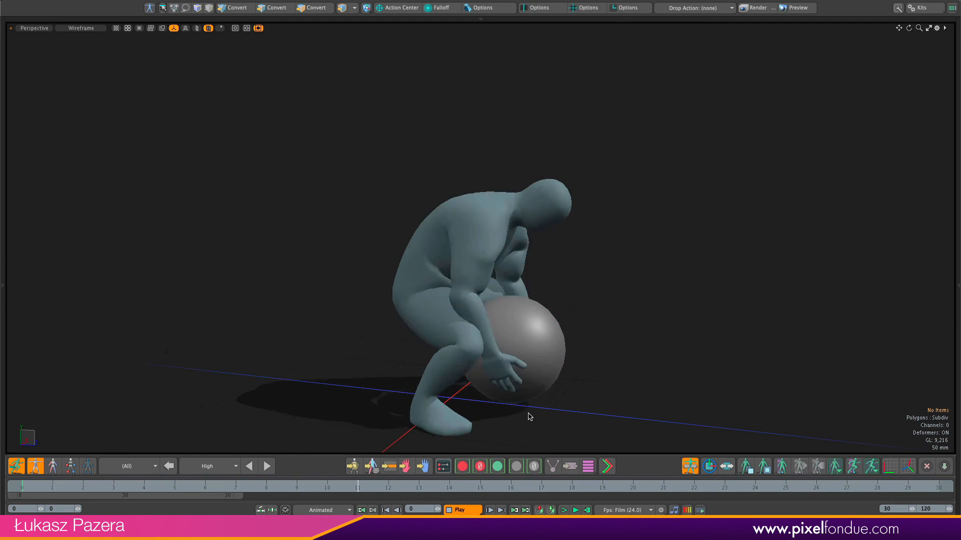
left_click(460, 509)
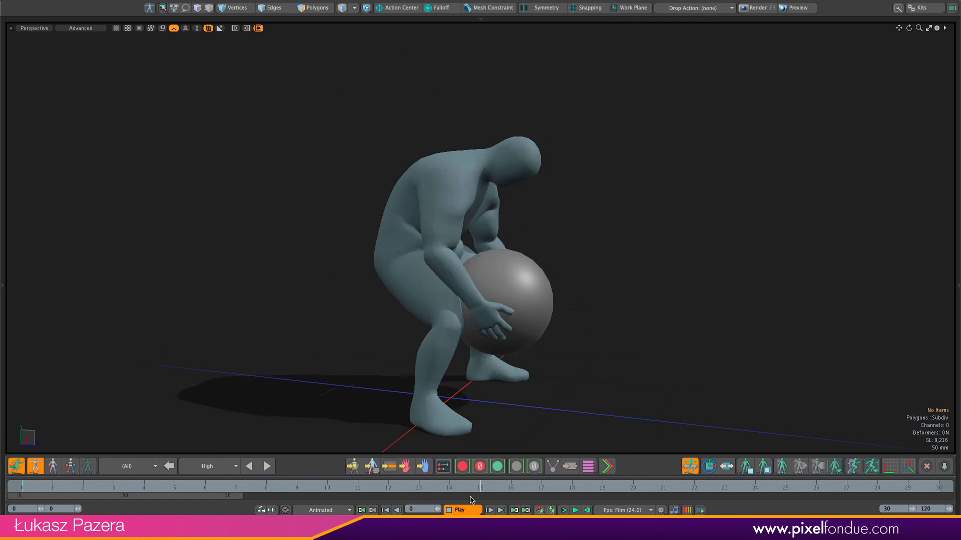
left_click(459, 509)
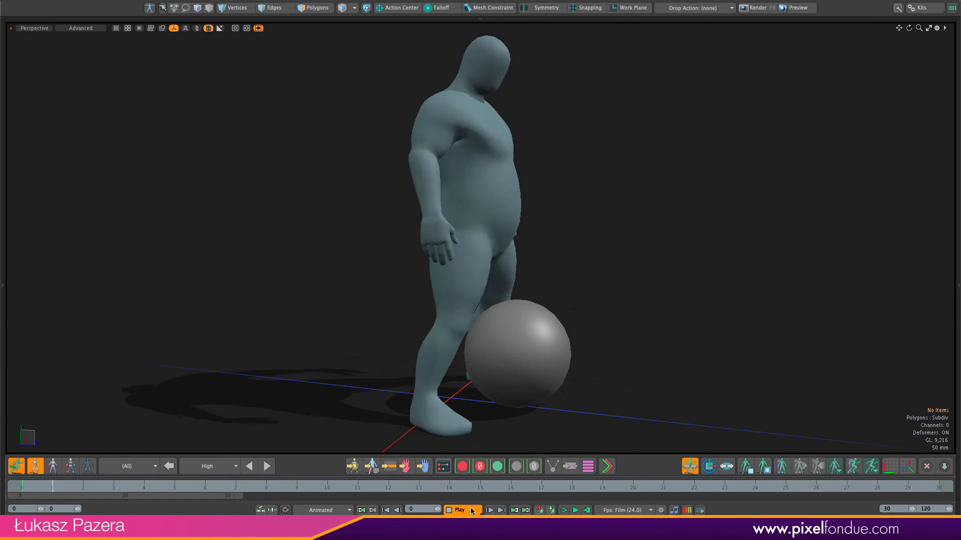